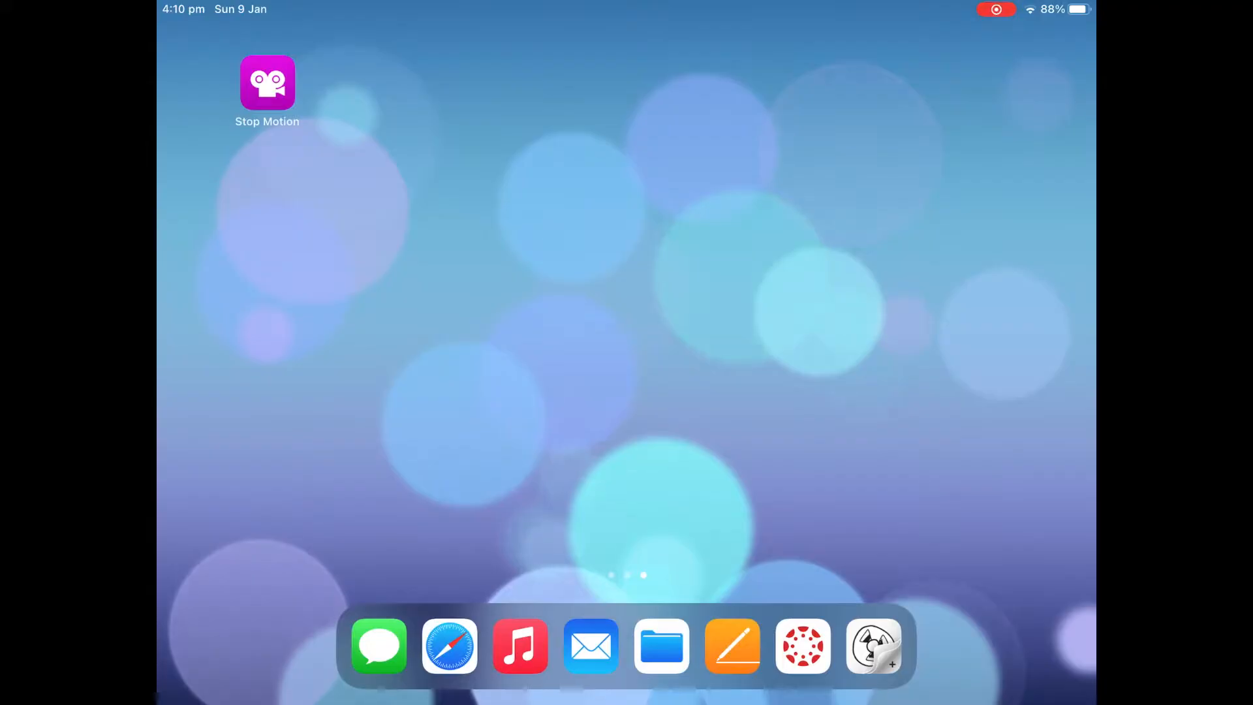
Step: Launch Stop Motion Studio and open a movie into its live capture screen
left_click(266, 82)
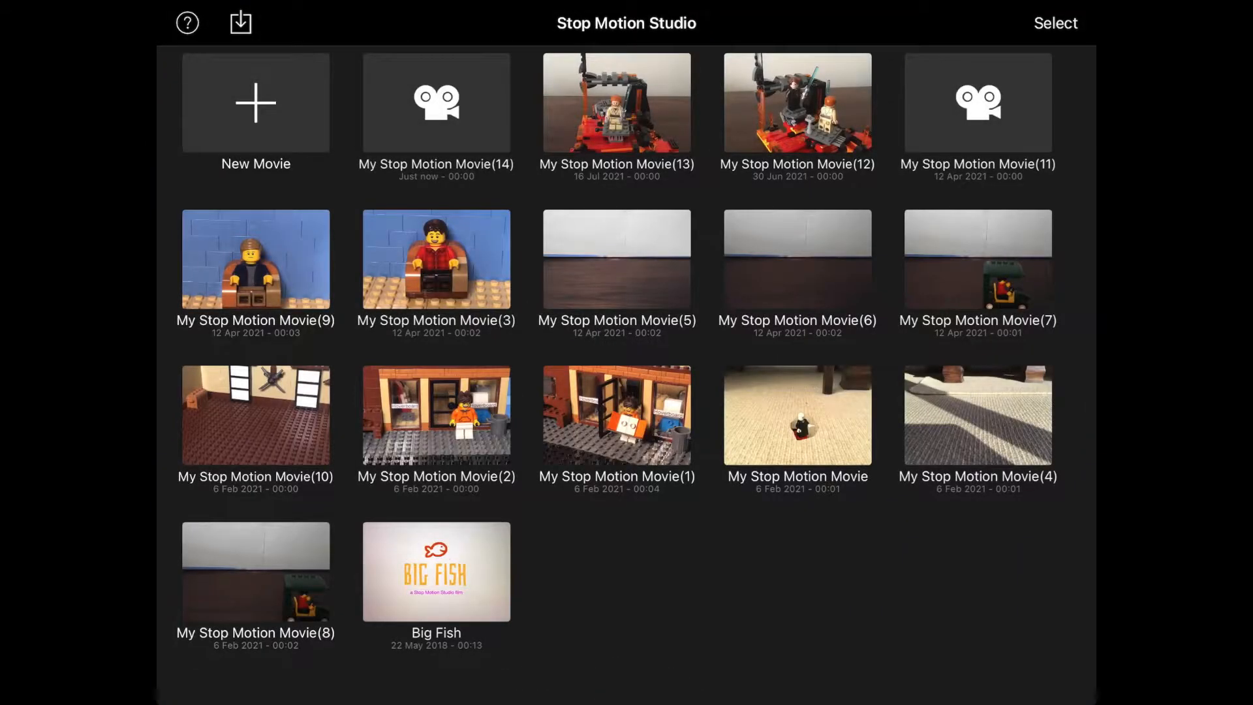
left_click(436, 102)
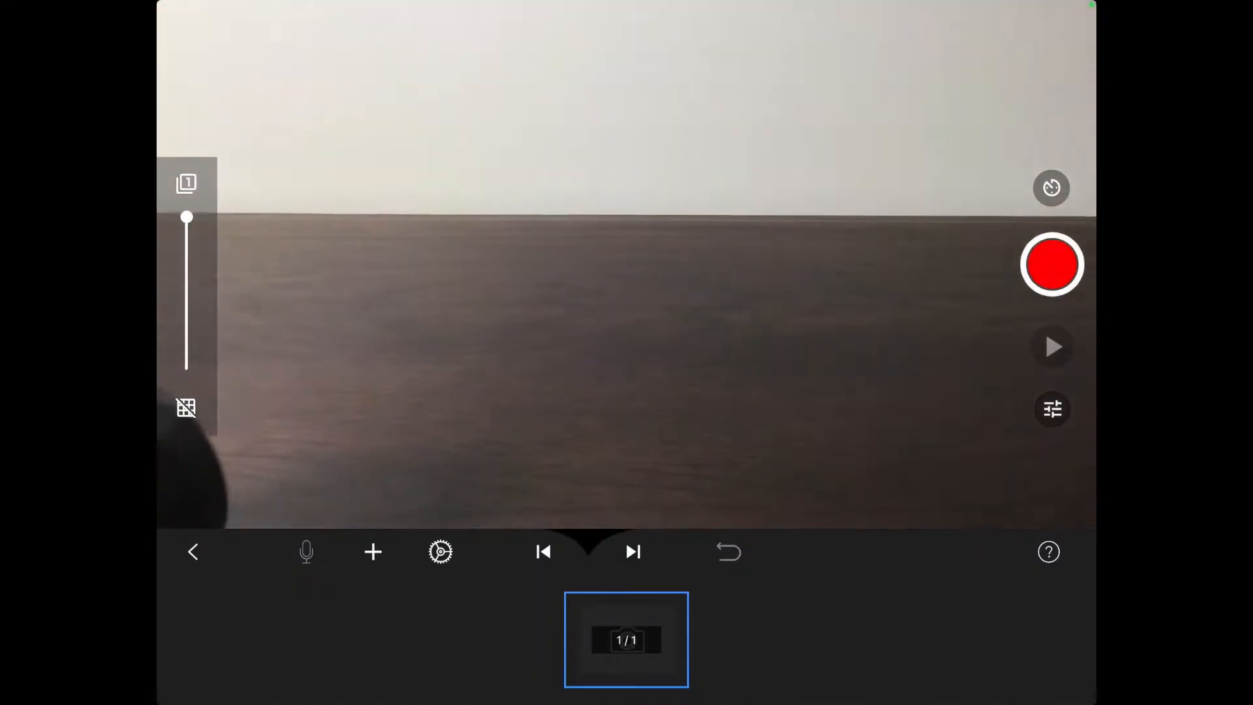
Step: Leave the capture screen so the iPhone's Remote Camera app shows its camera-access prompt
left_click(1048, 551)
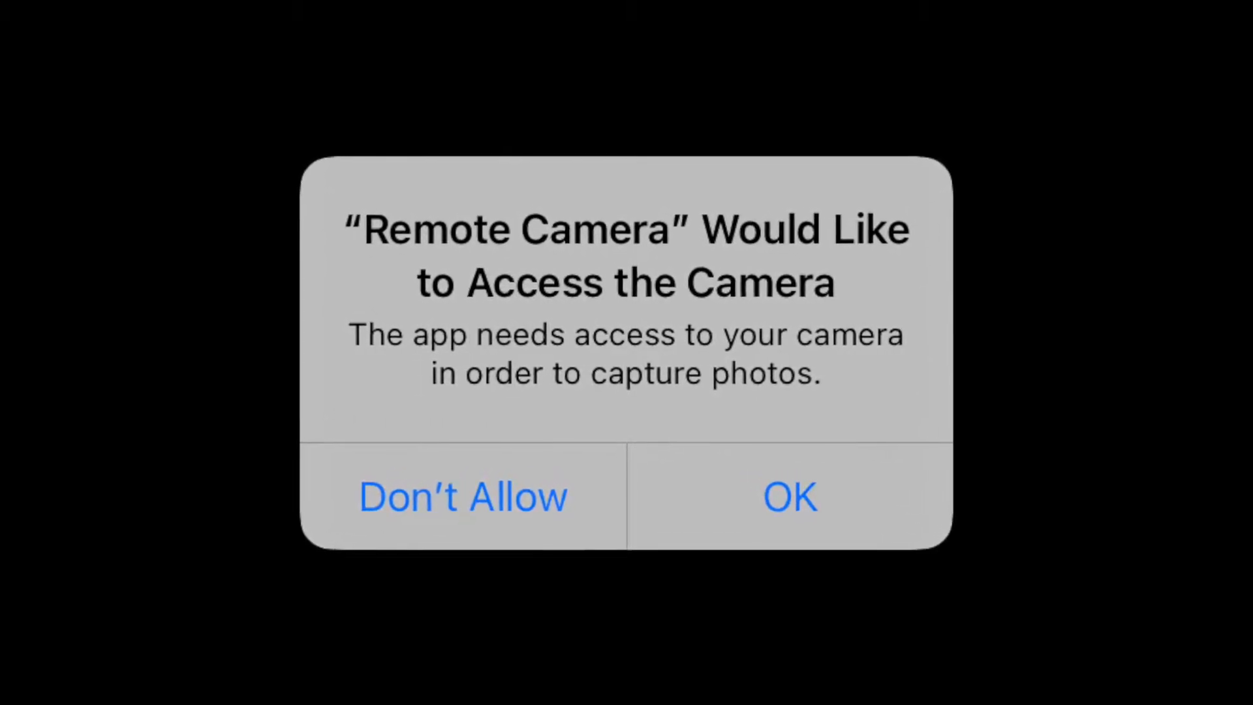
Step: Allow Remote Camera access to the phone's camera and return to the home screen
left_click(788, 496)
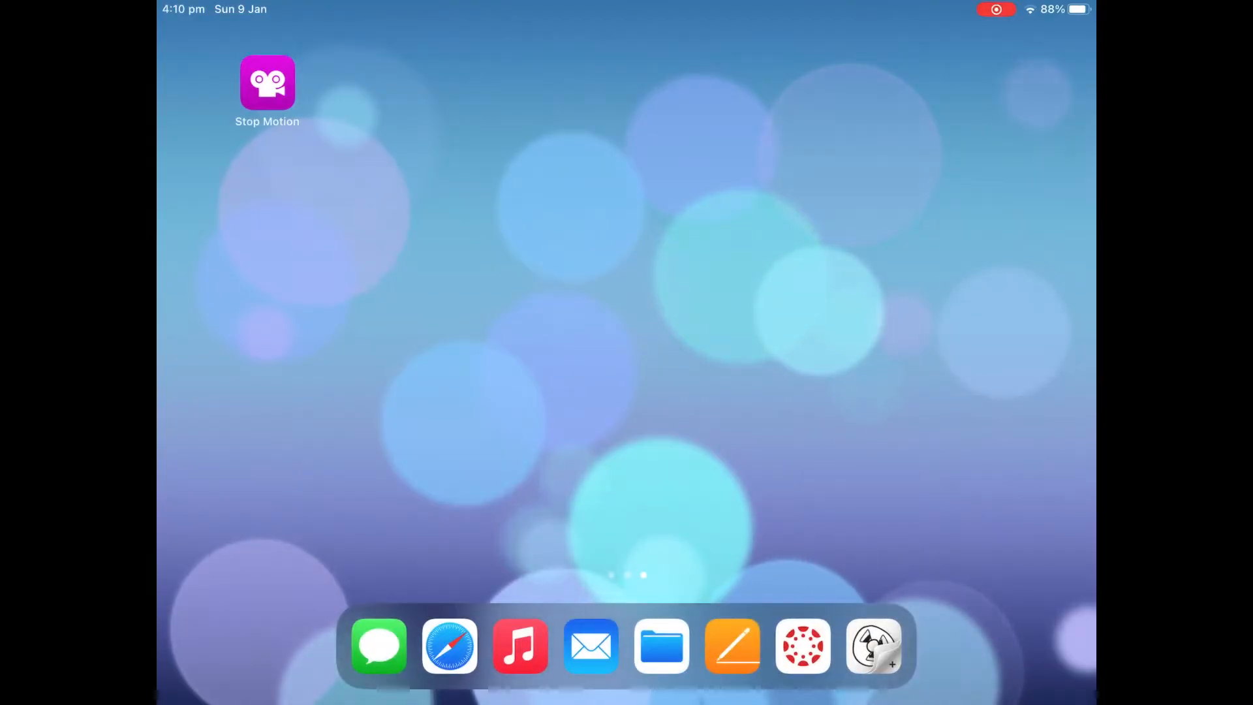
Step: Reopen the movie in Stop Motion Studio, restore the live feed and show camera settings
left_click(266, 82)
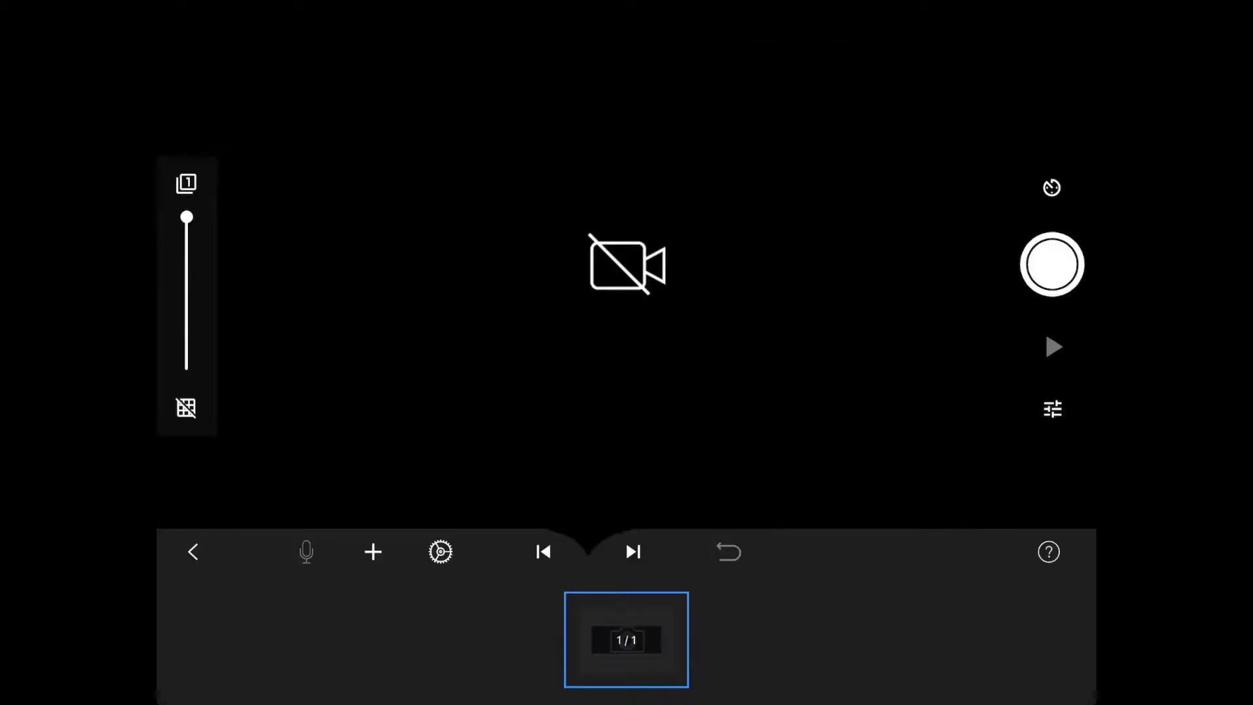
left_click(1052, 265)
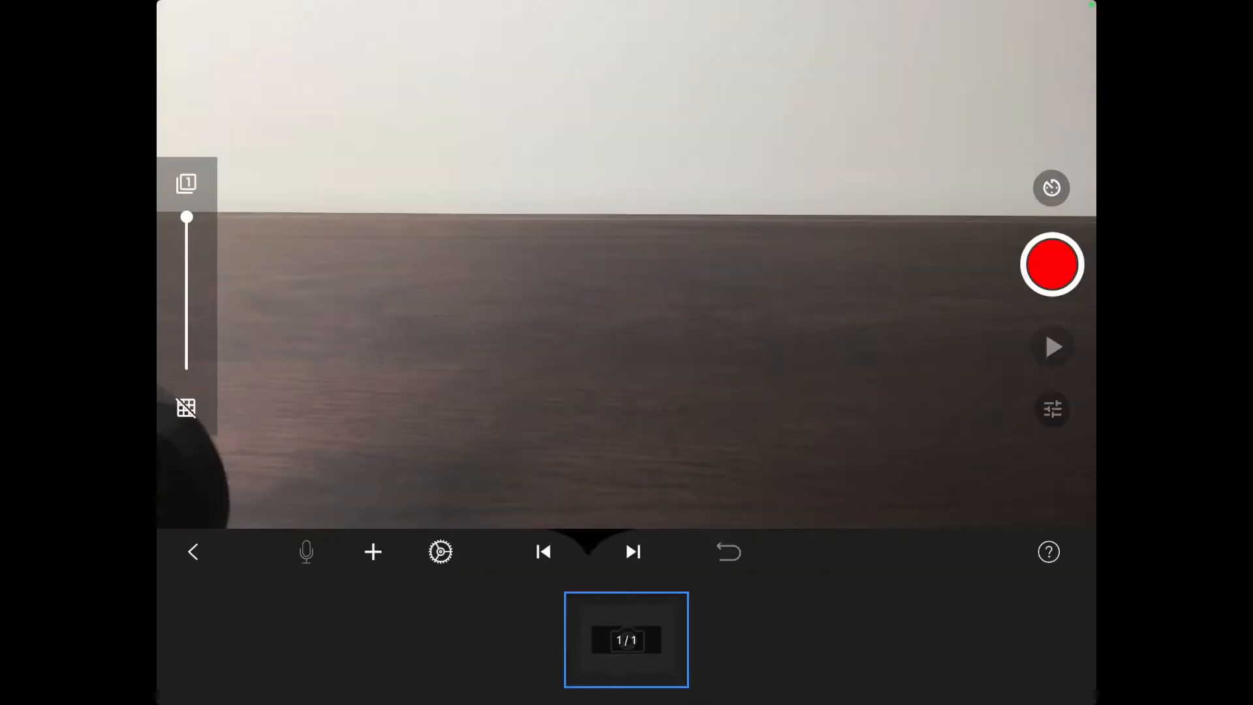
left_click(440, 551)
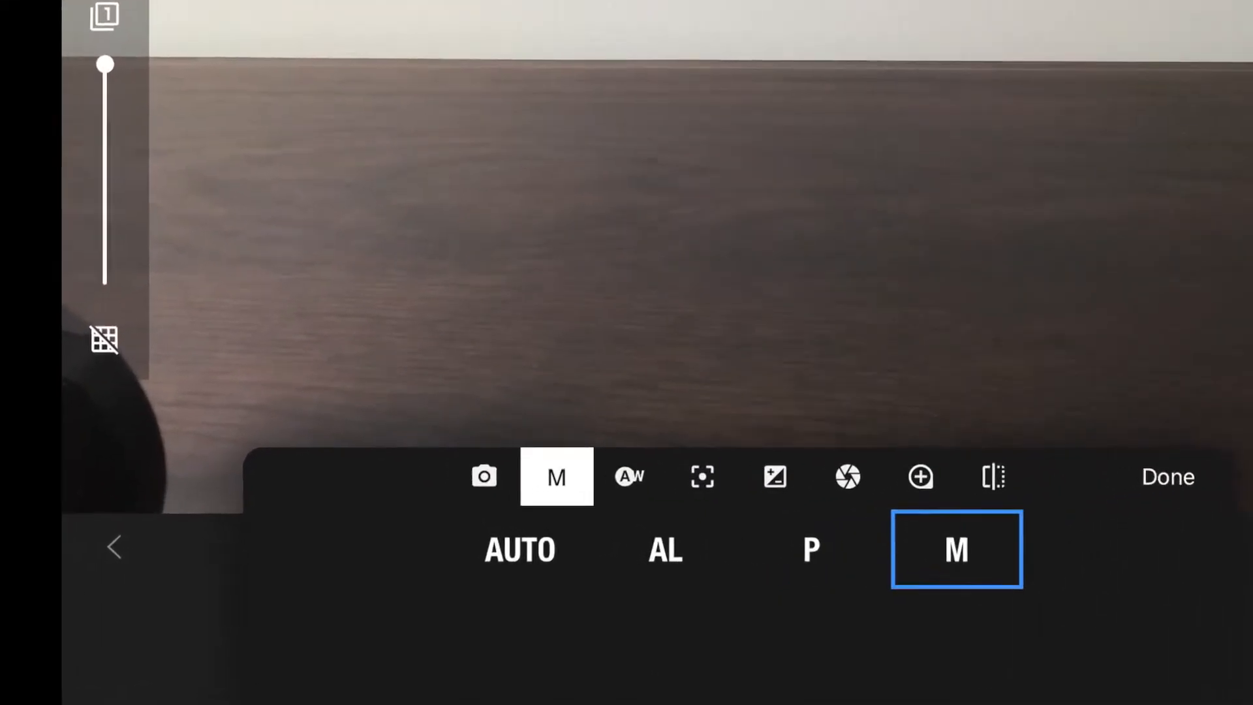
Step: Select LCAL iPhone as the remote camera source and show white balance options
left_click(483, 477)
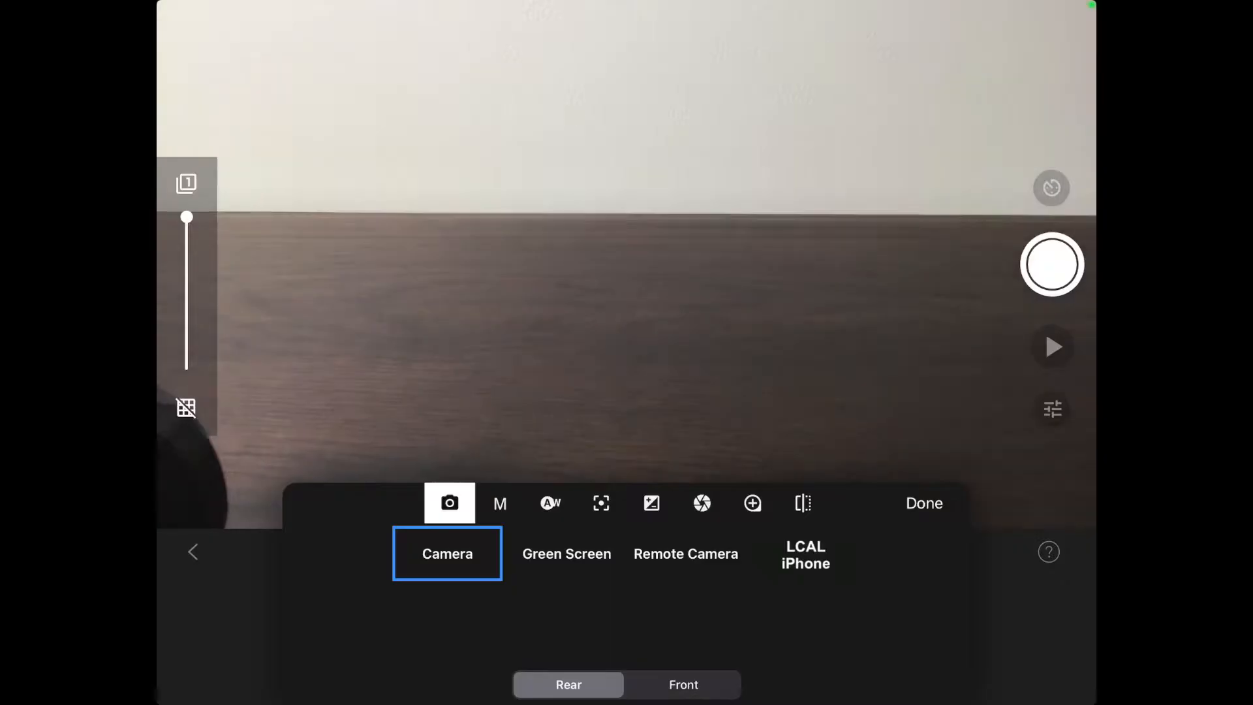
left_click(805, 553)
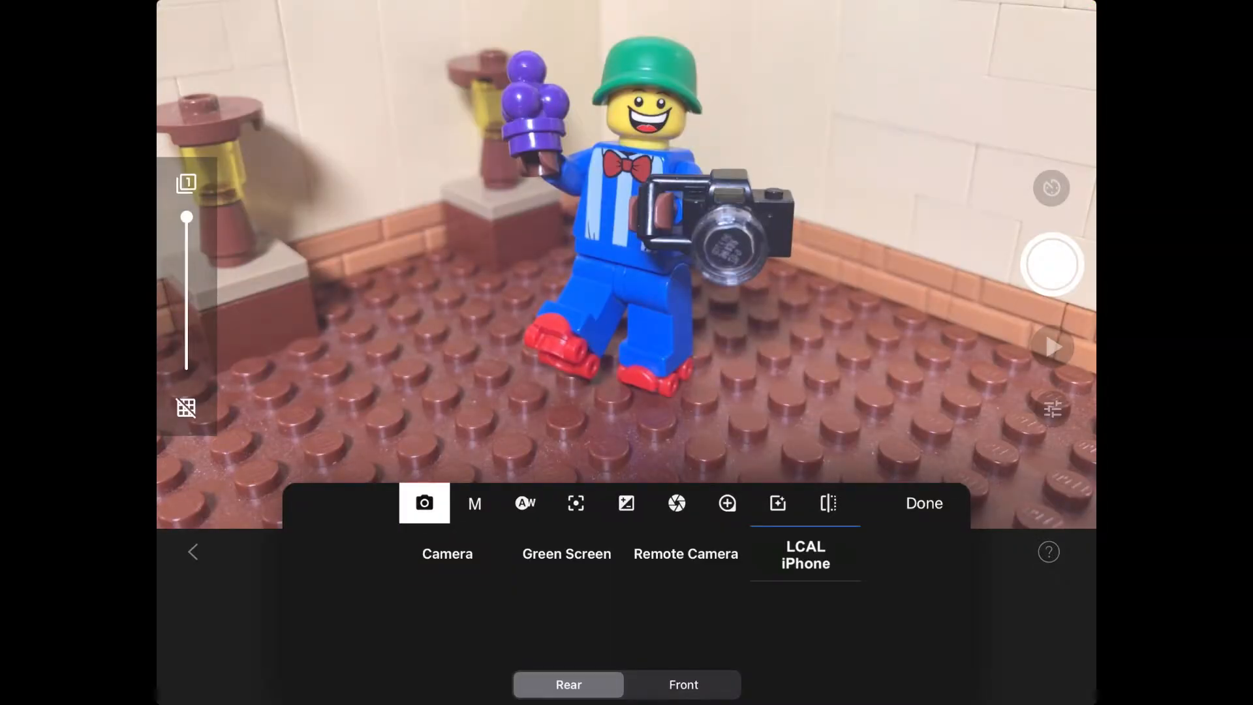
left_click(524, 503)
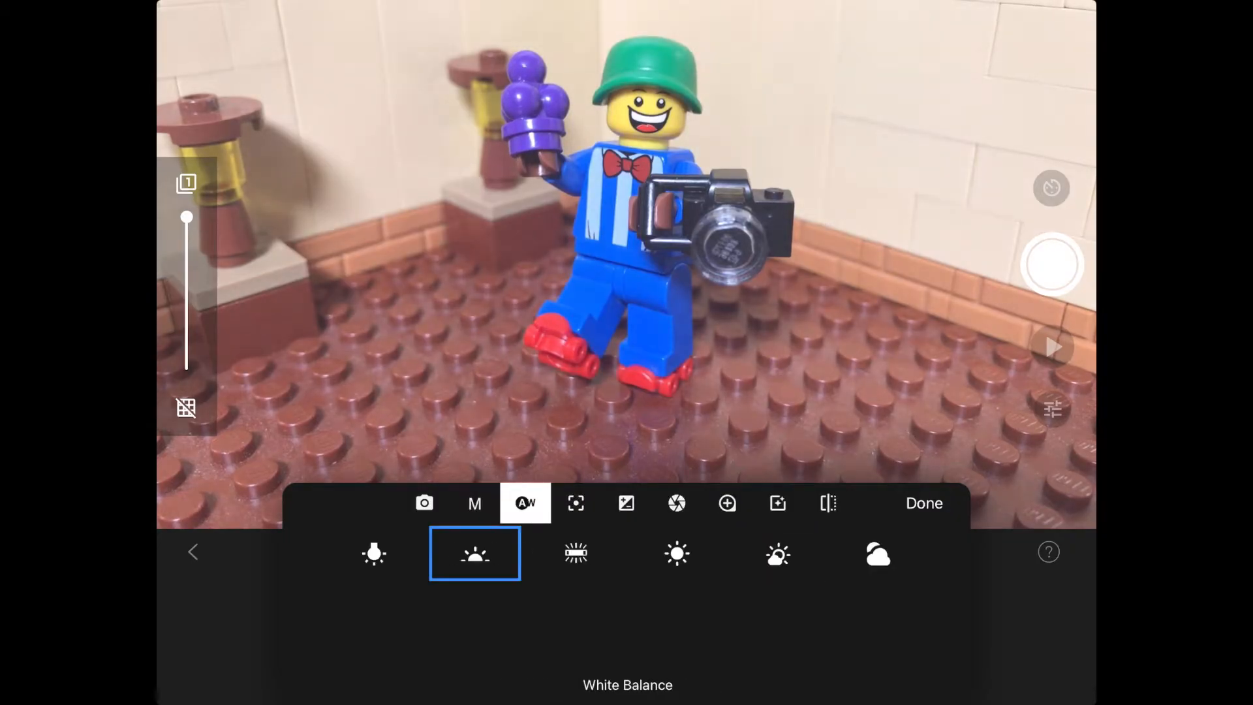